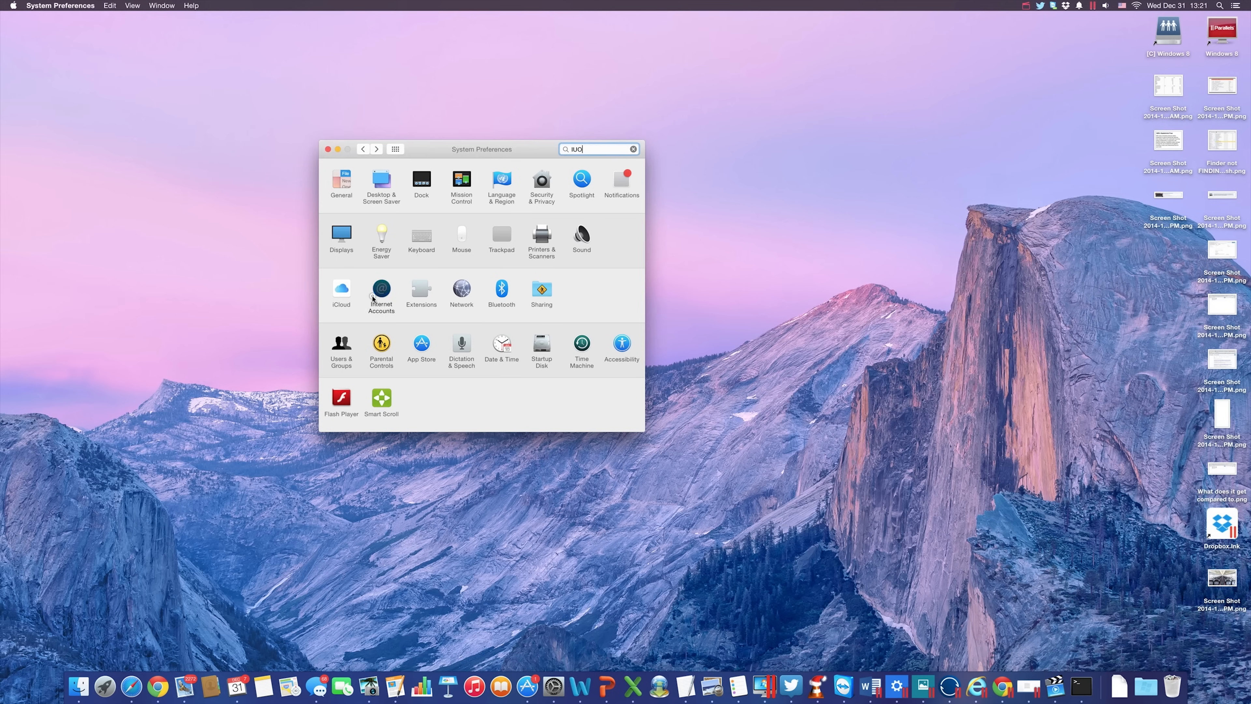
# Step: Show the Internet Accounts pane and reveal the full provider list from iCloud to Flickr
pyautogui.click(381, 288)
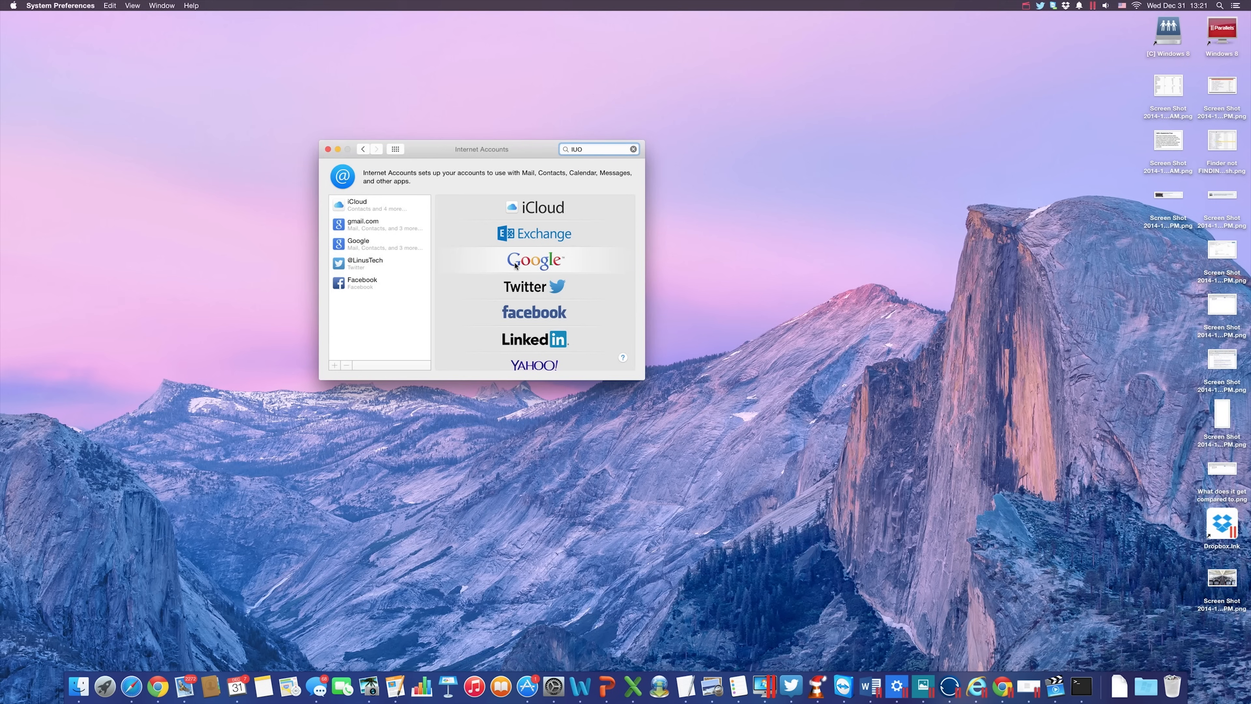
pyautogui.scroll(-3)
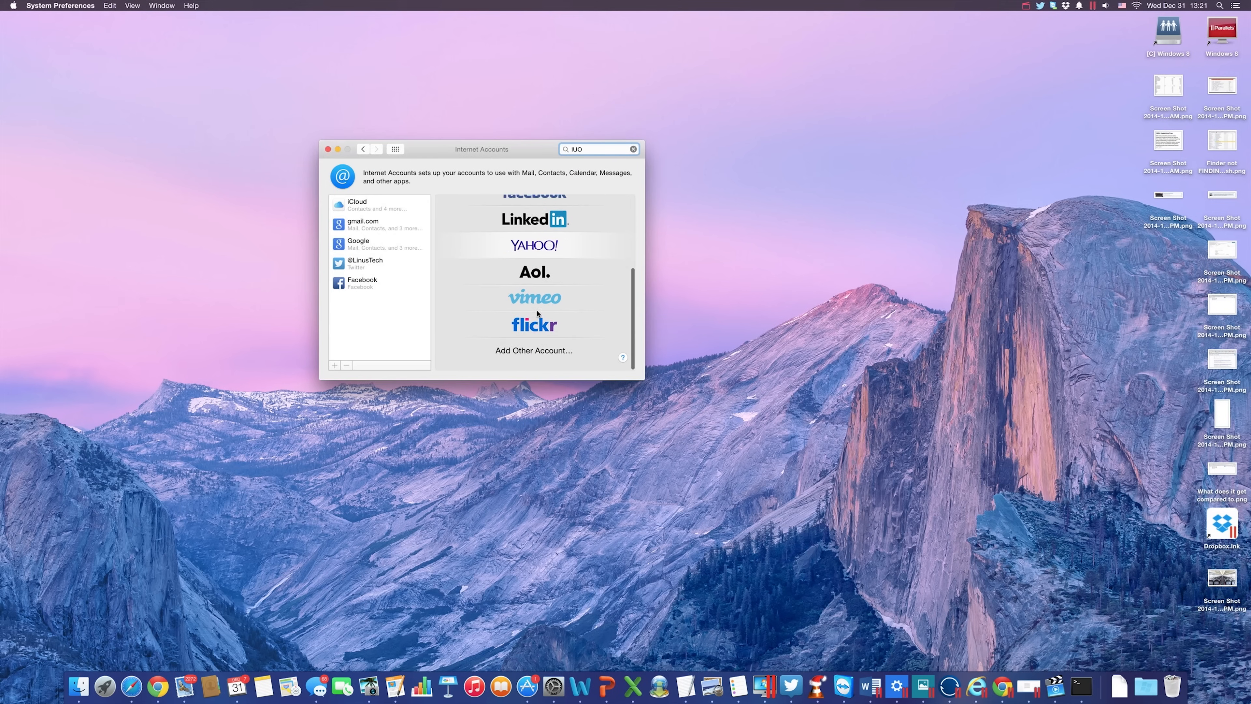